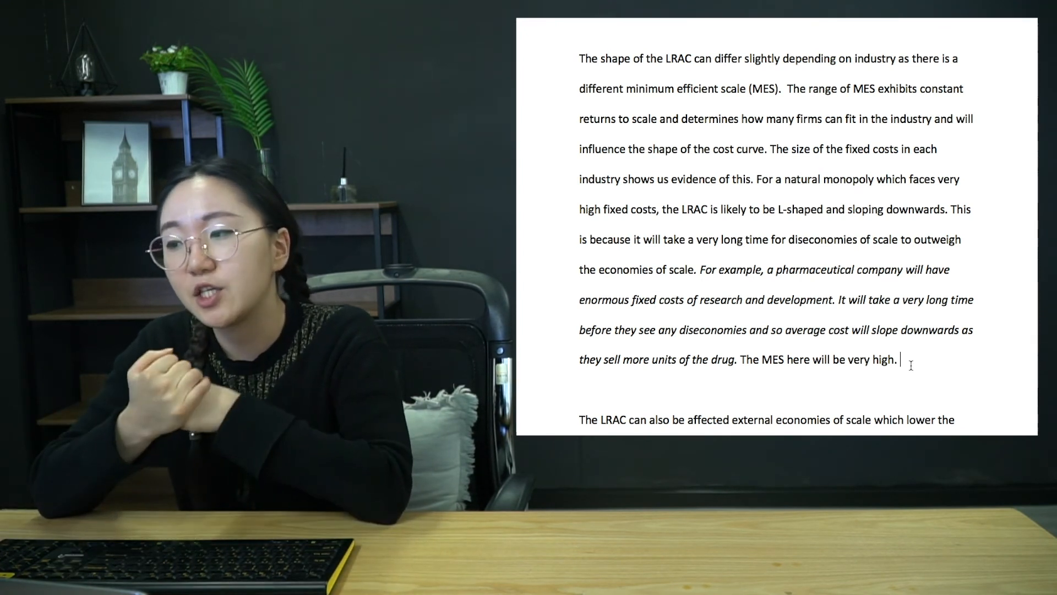
scroll("down", 3)
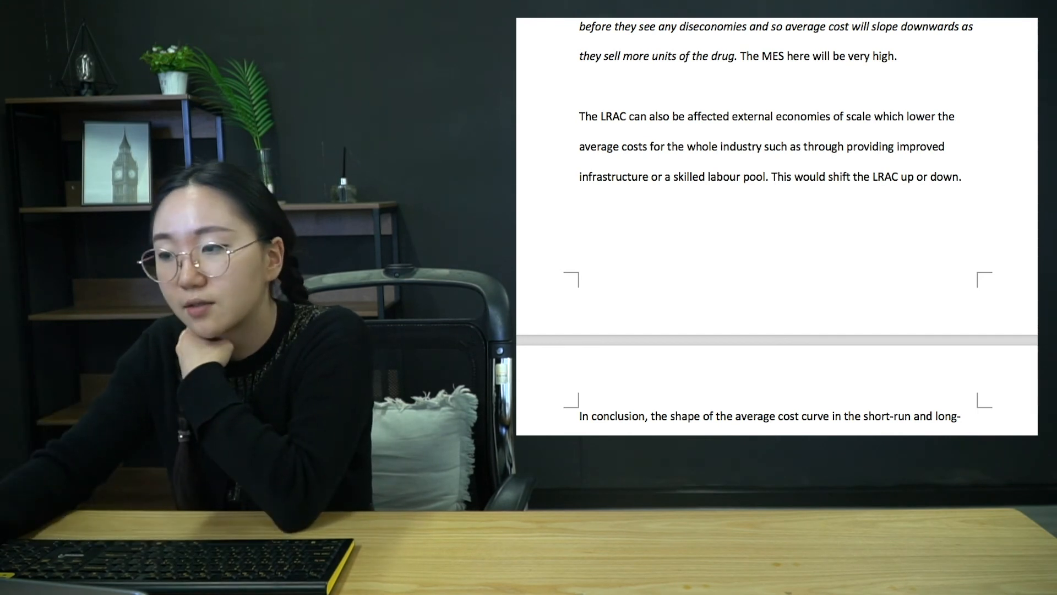
scroll("down", 3)
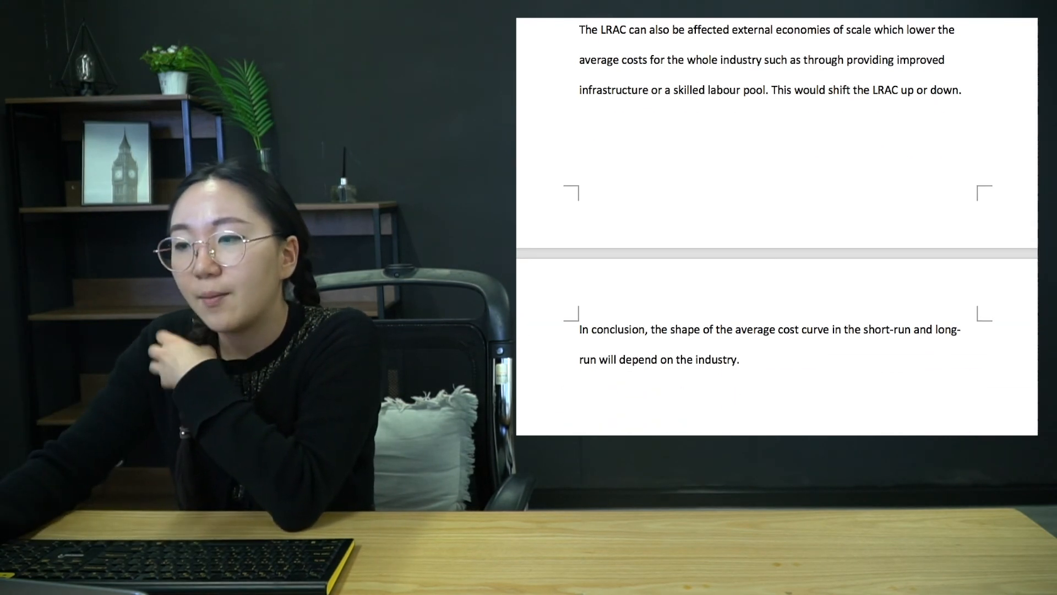
scroll("up", 3)
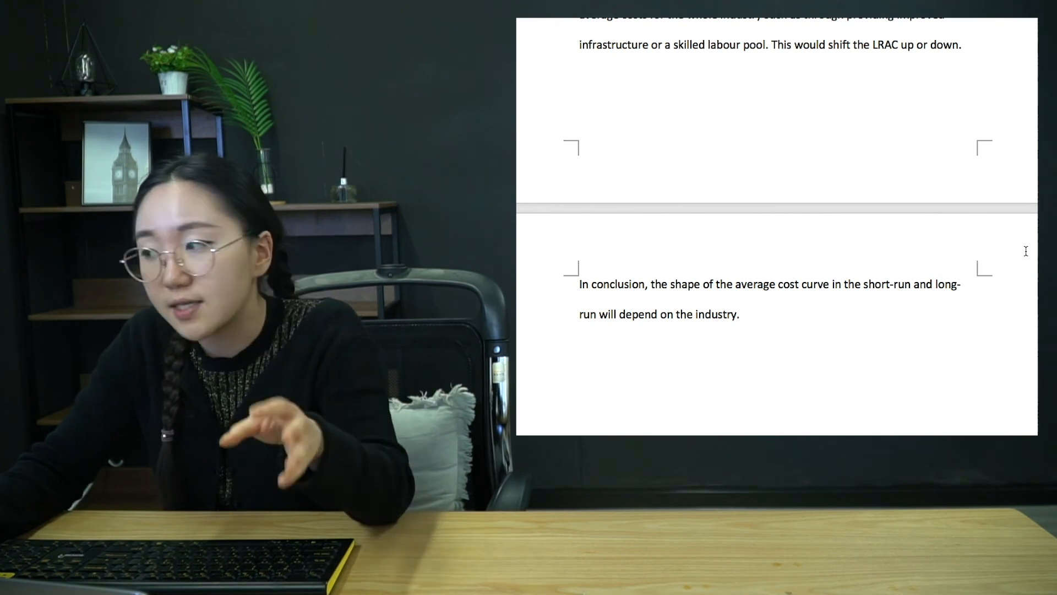
scroll("up", 3)
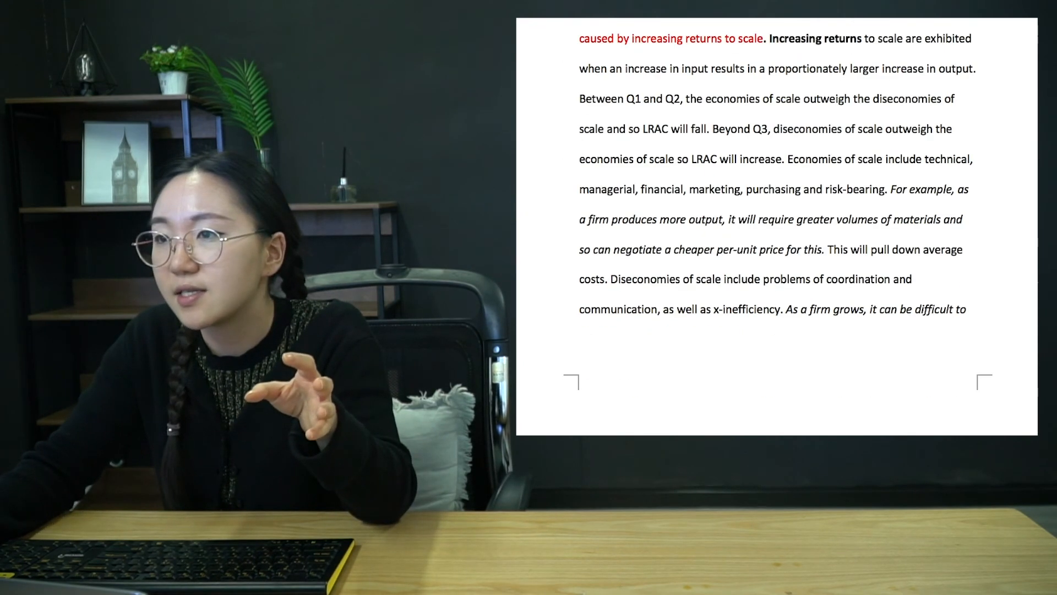
scroll("down", 3)
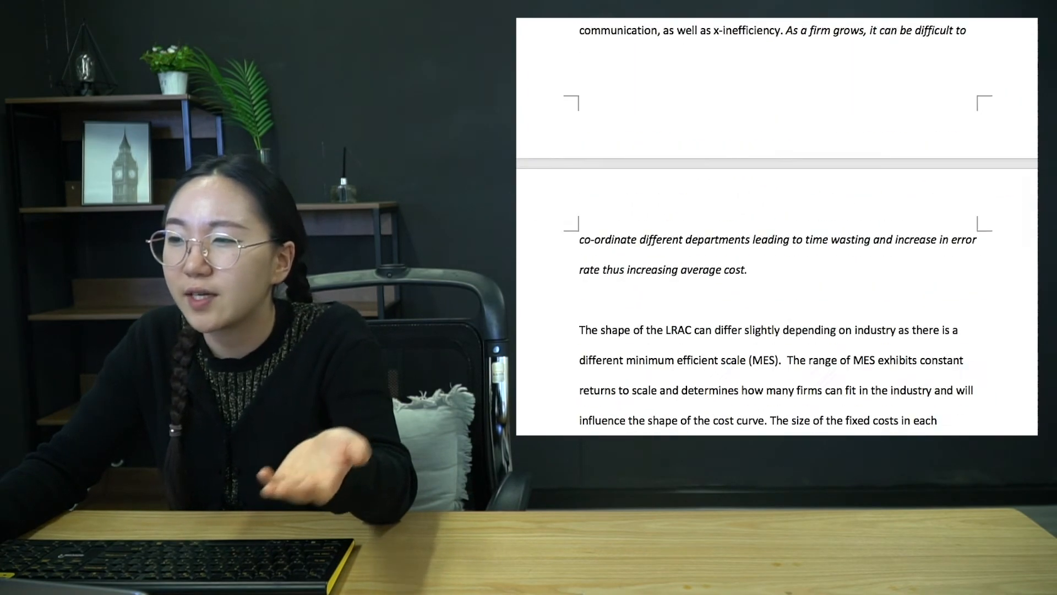
scroll("down", 3)
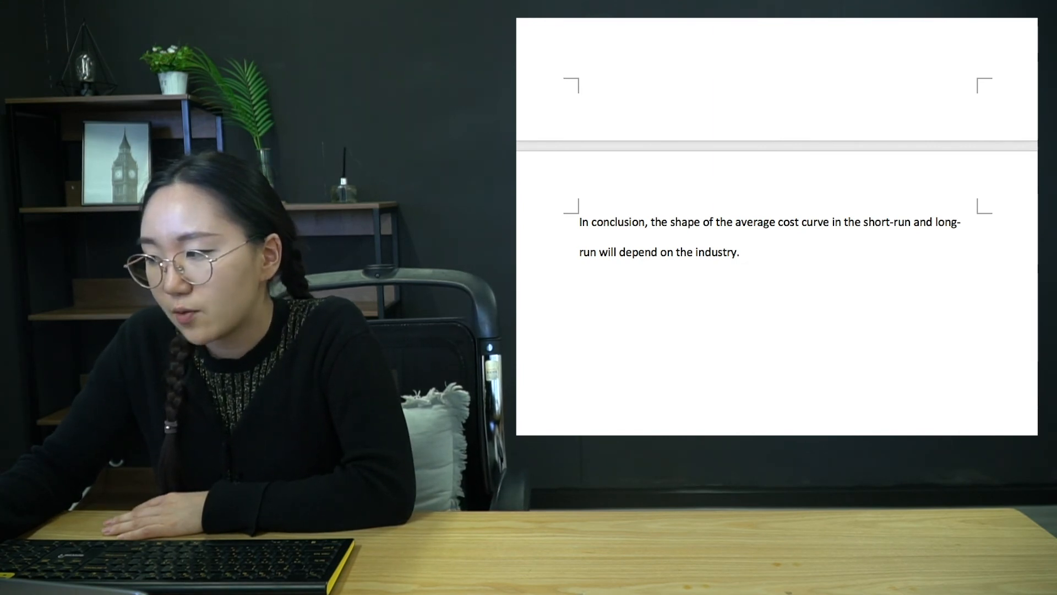
scroll("up", 3)
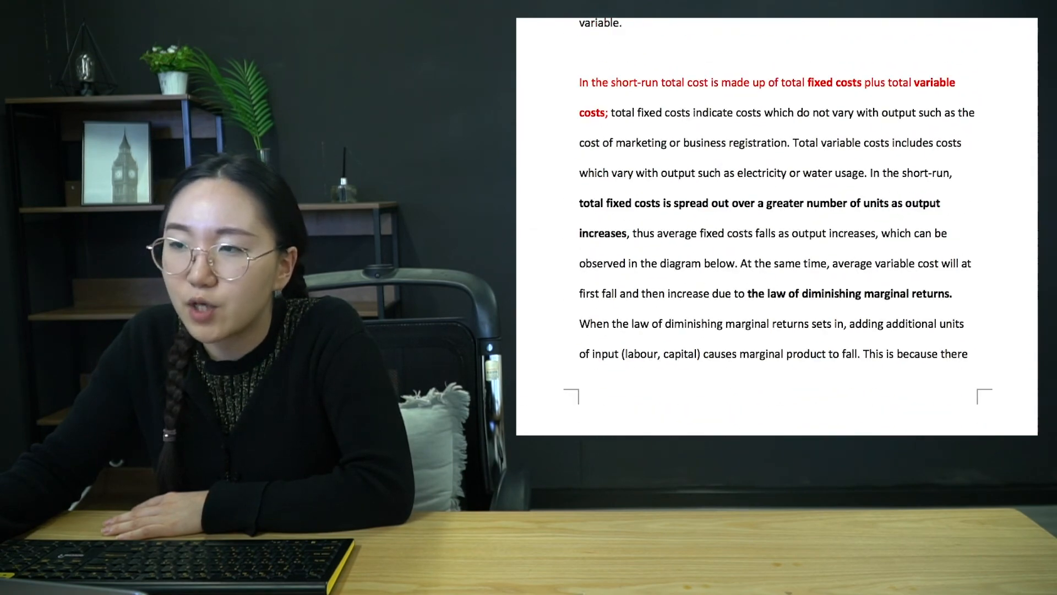
scroll("up", 3)
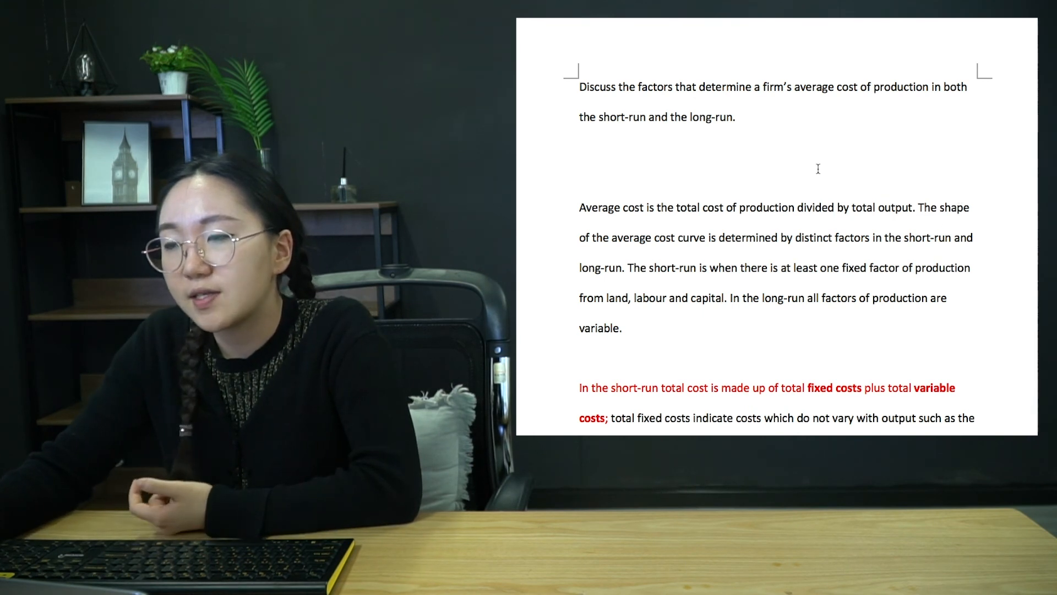
scroll("down", 3)
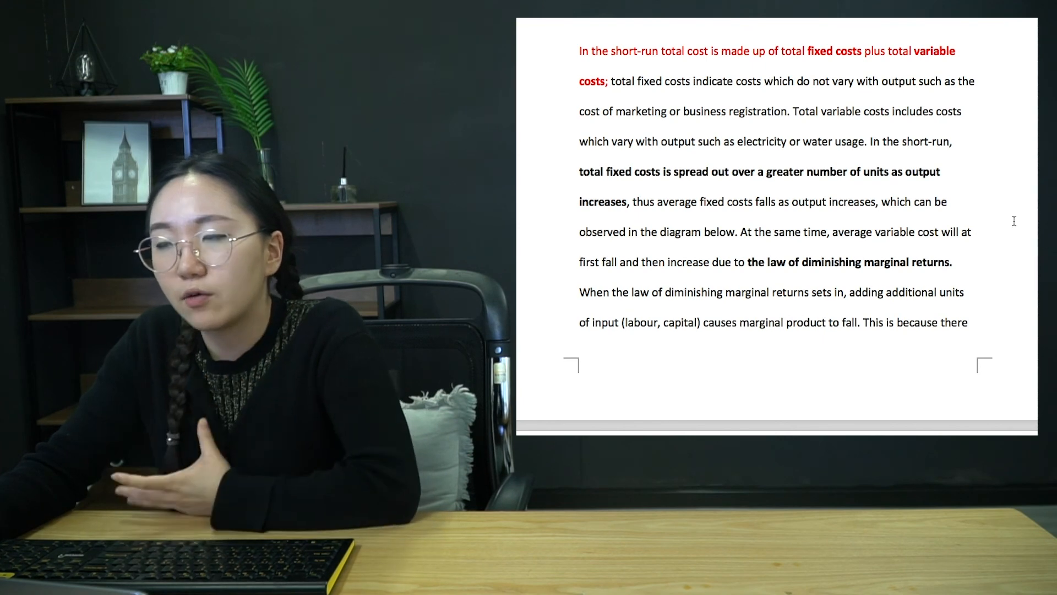
scroll("down", 3)
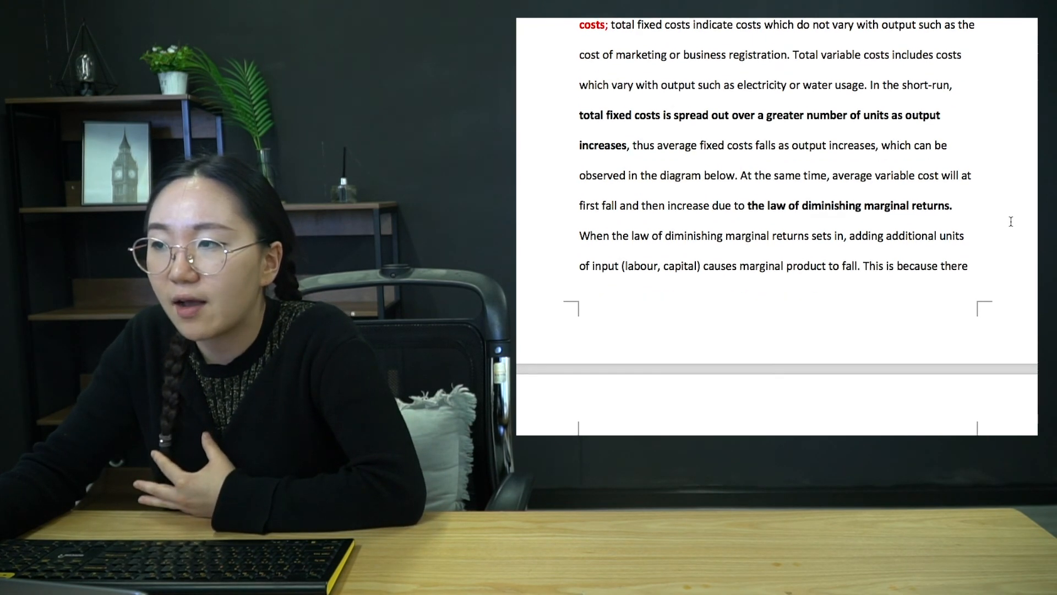
scroll("up", 3)
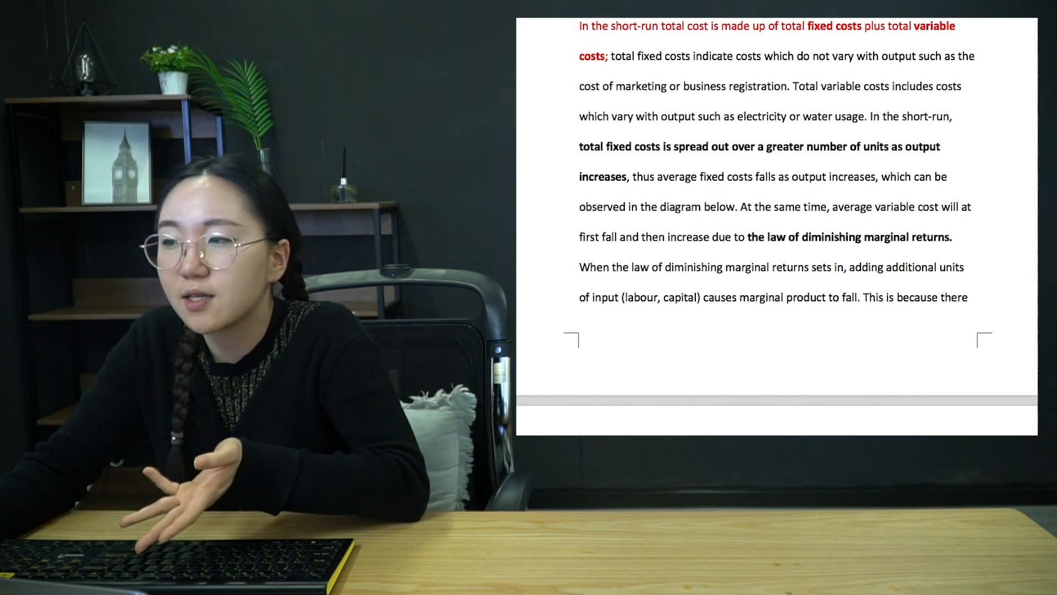
scroll("down", 3)
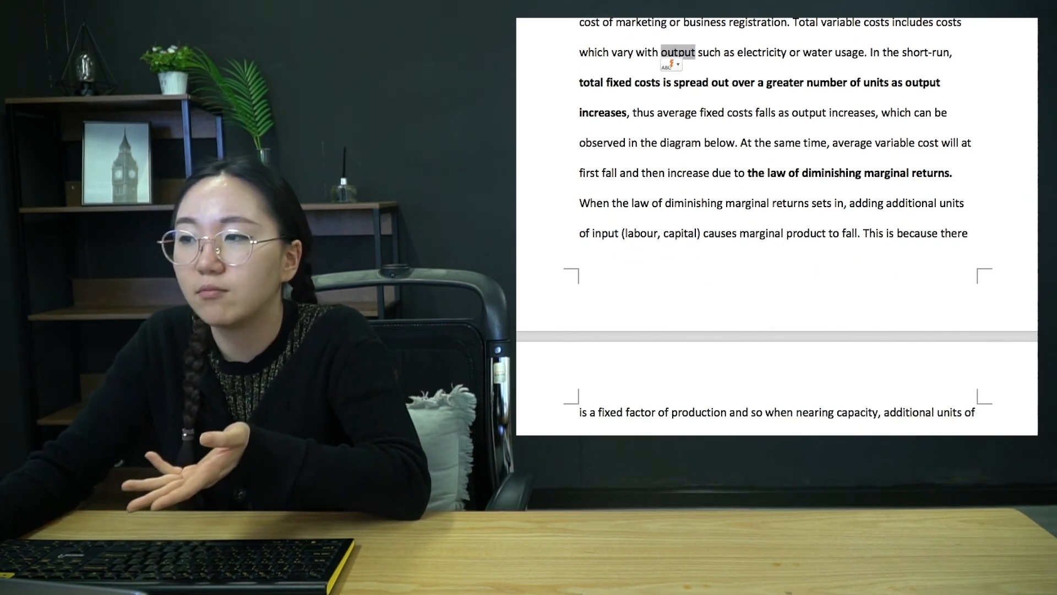
scroll("down", 3)
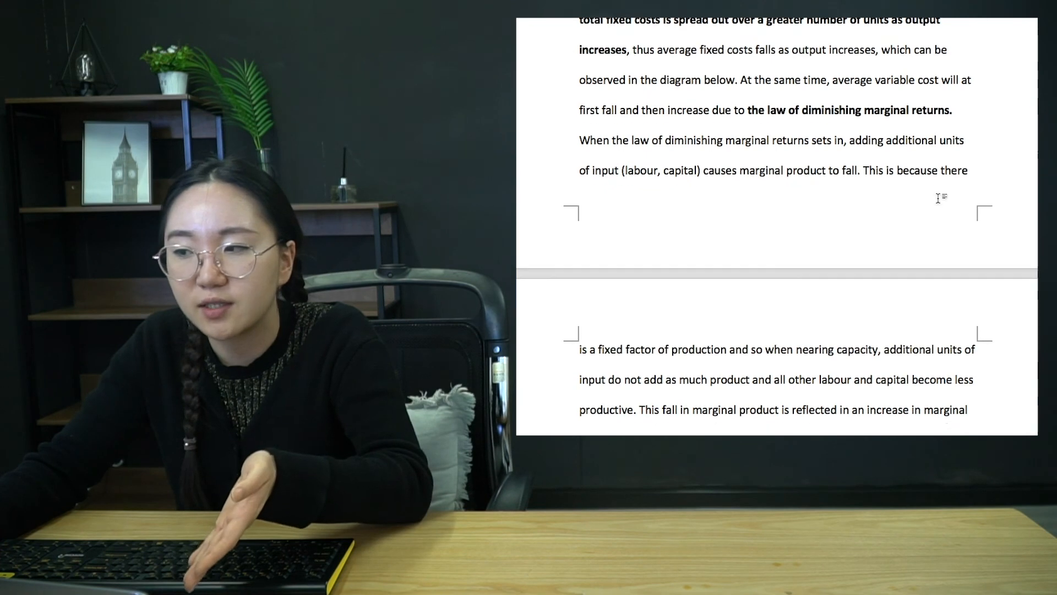
scroll("down", 3)
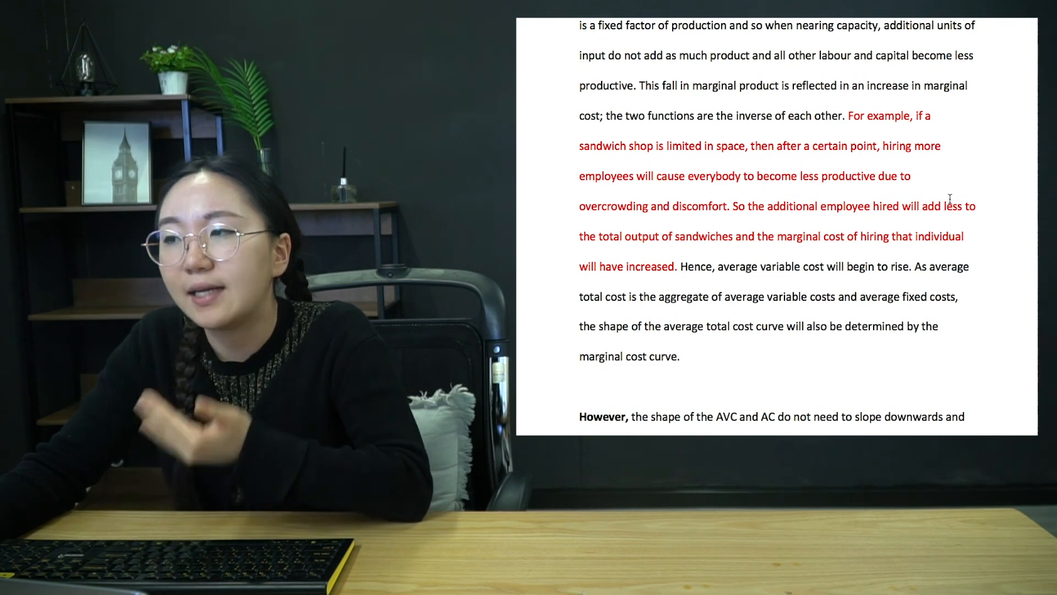
scroll("down", 3)
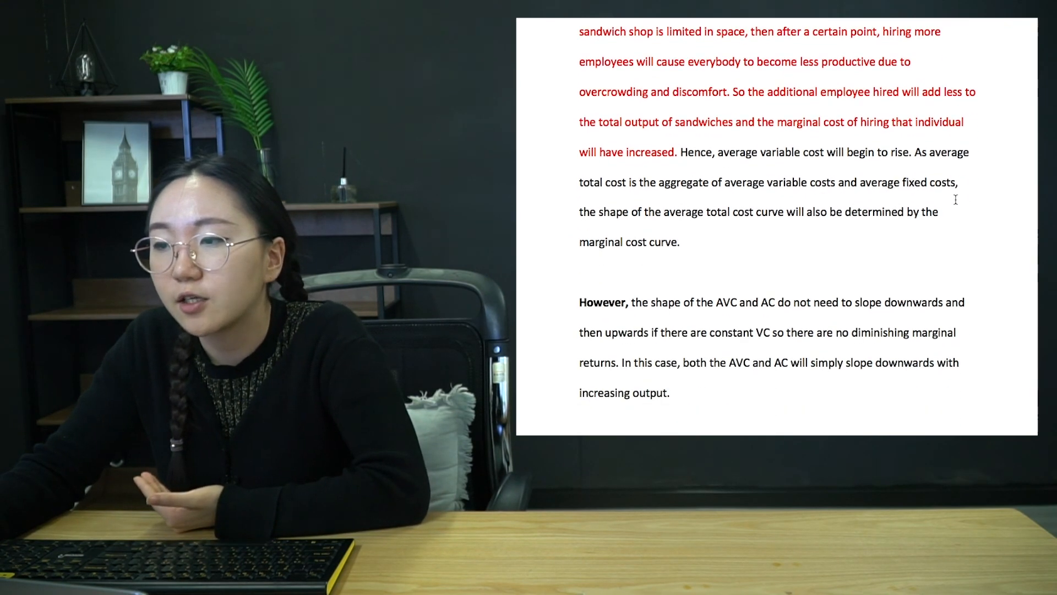
scroll("down", 3)
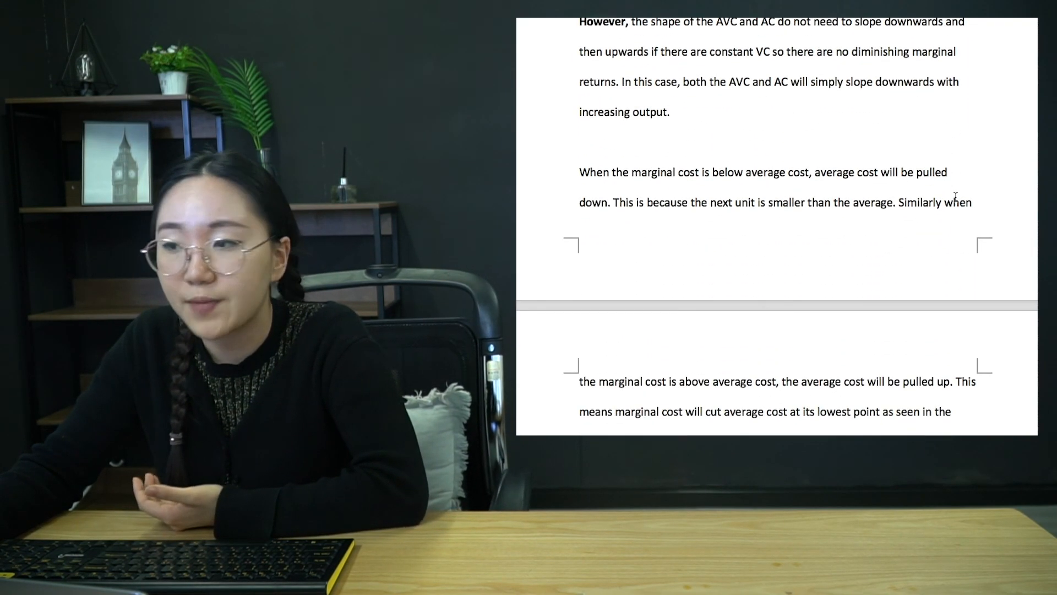
scroll("down", 3)
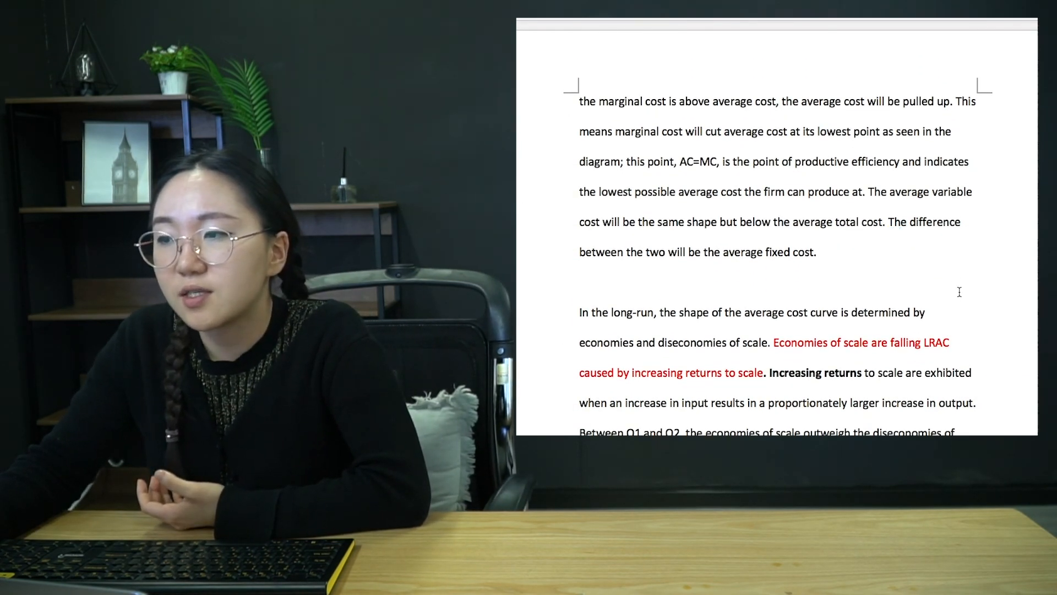
scroll("down", 3)
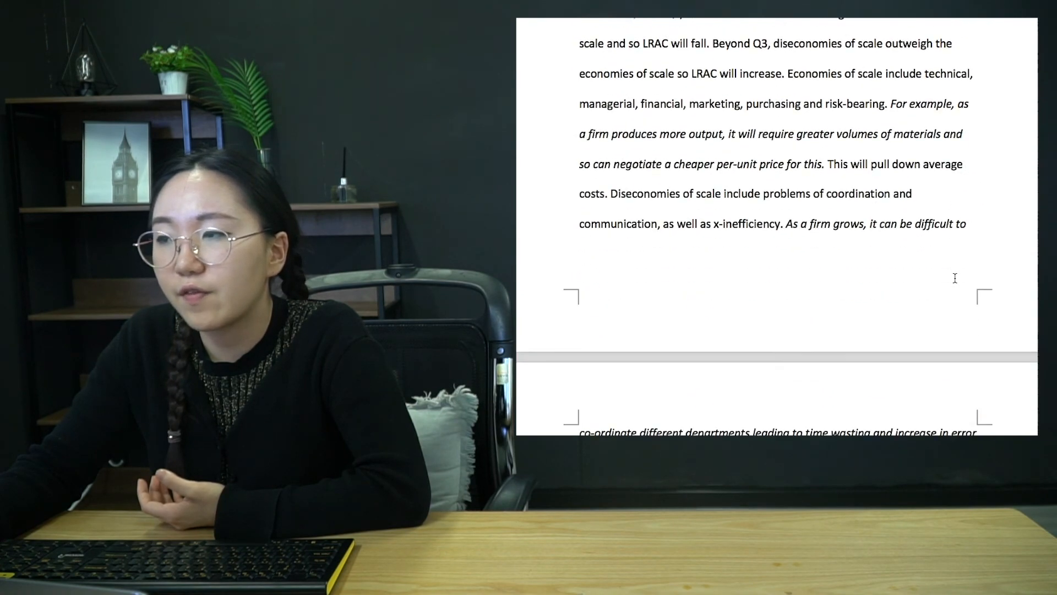
scroll("up", 3)
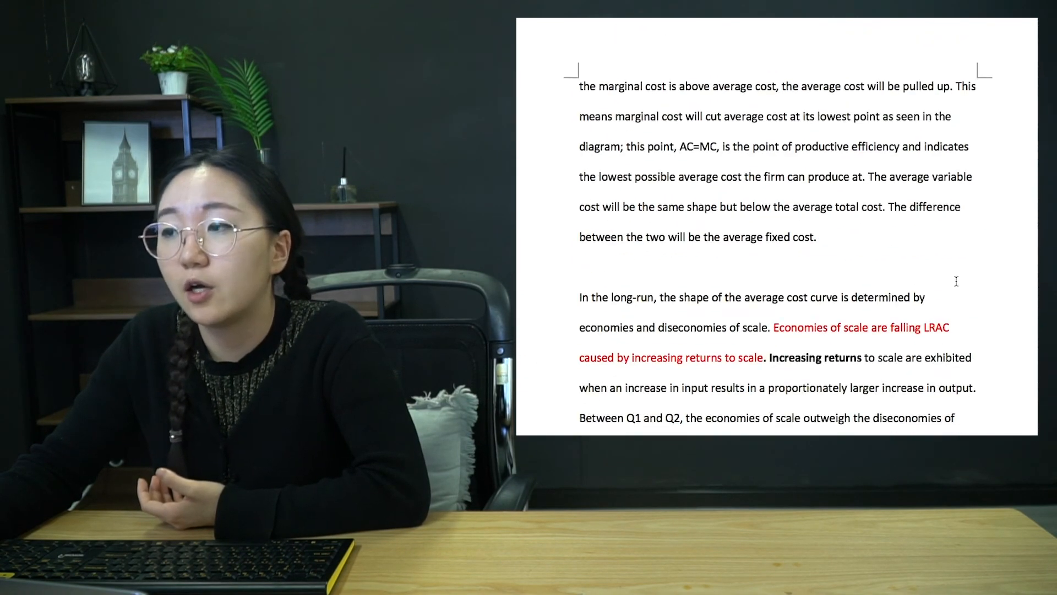
scroll("down", 3)
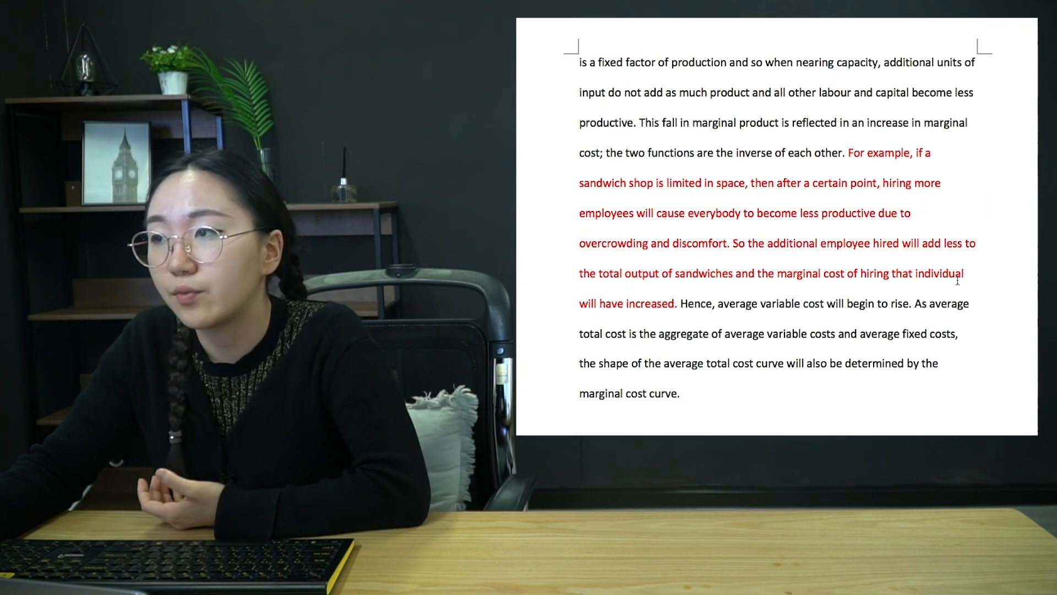
scroll("up", 3)
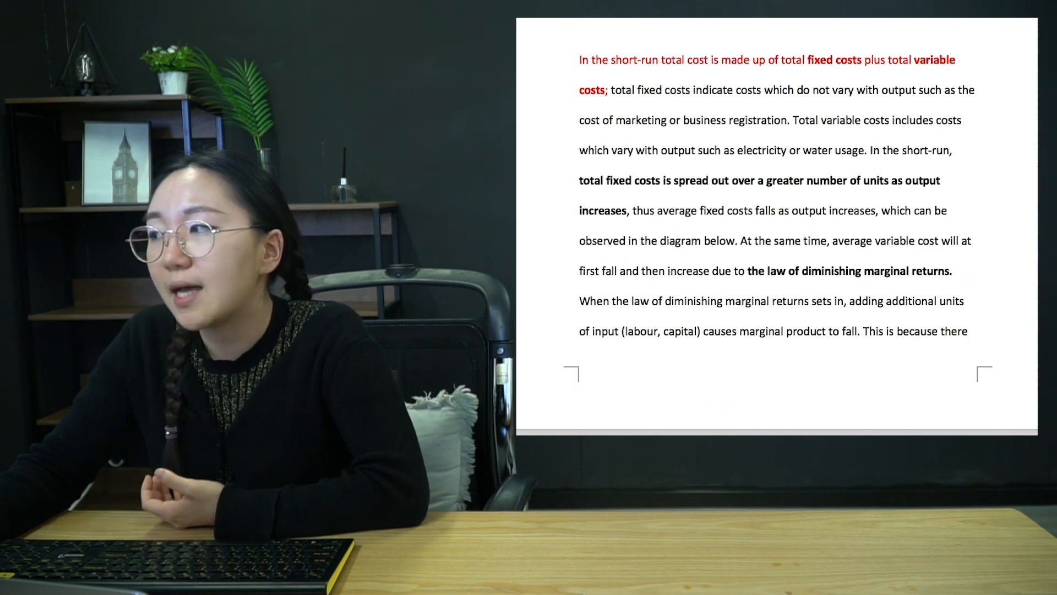
scroll("up", 3)
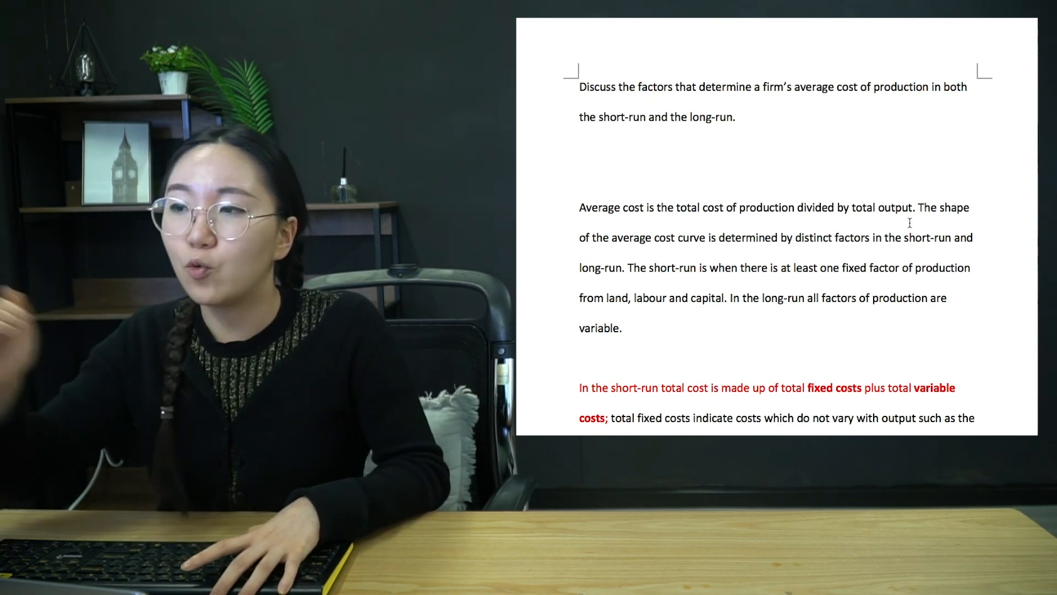